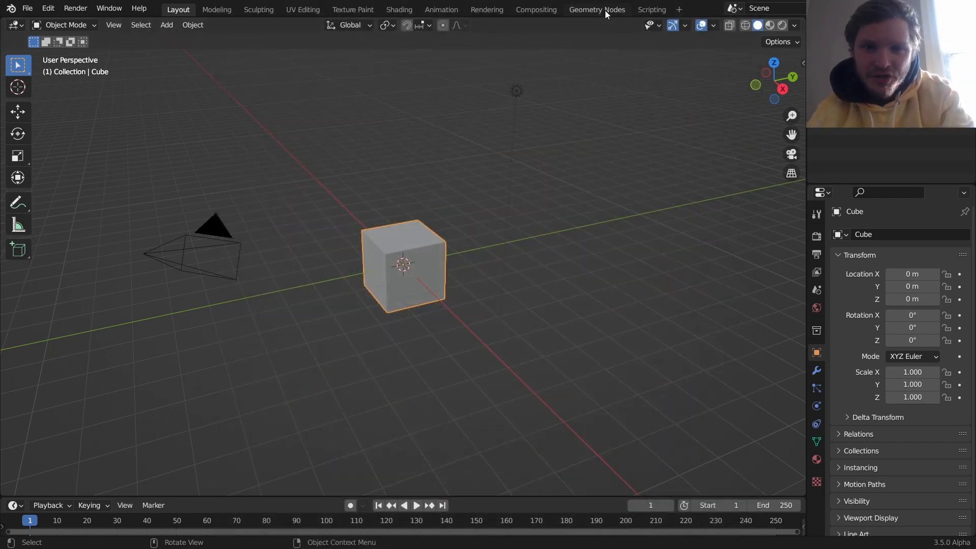
Create a new Geometry Nodes tree on the cube in the Geometry Nodes workspace
left_click(596, 9)
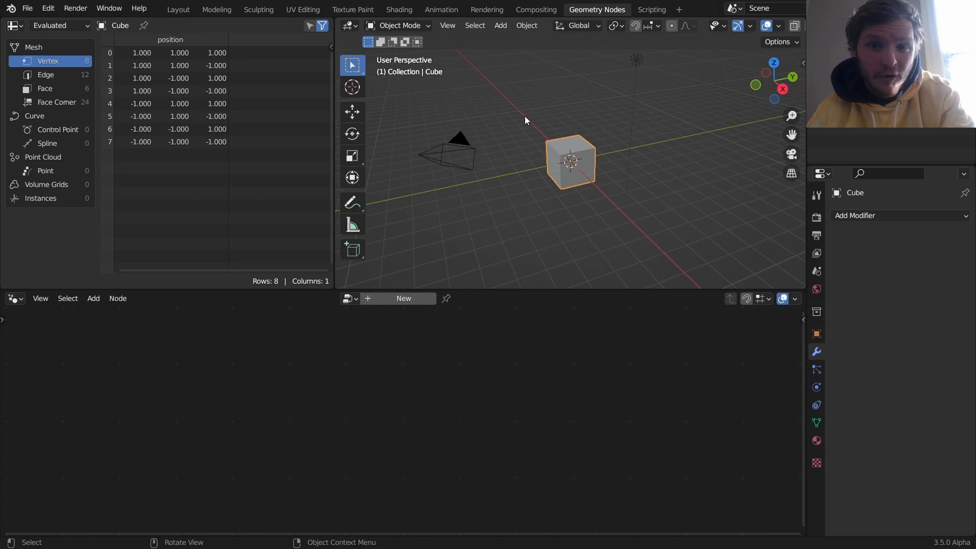
left_click(403, 298)
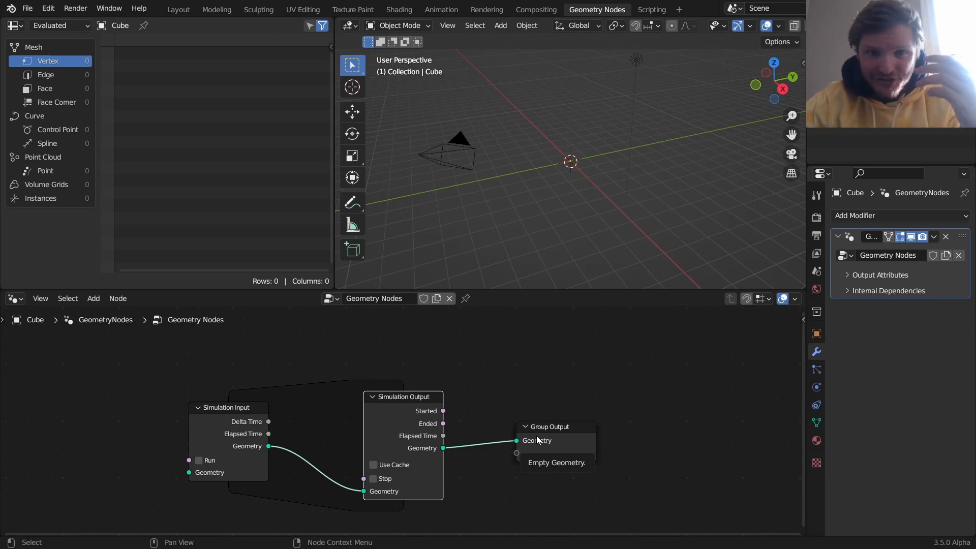
mouse_move(60, 416)
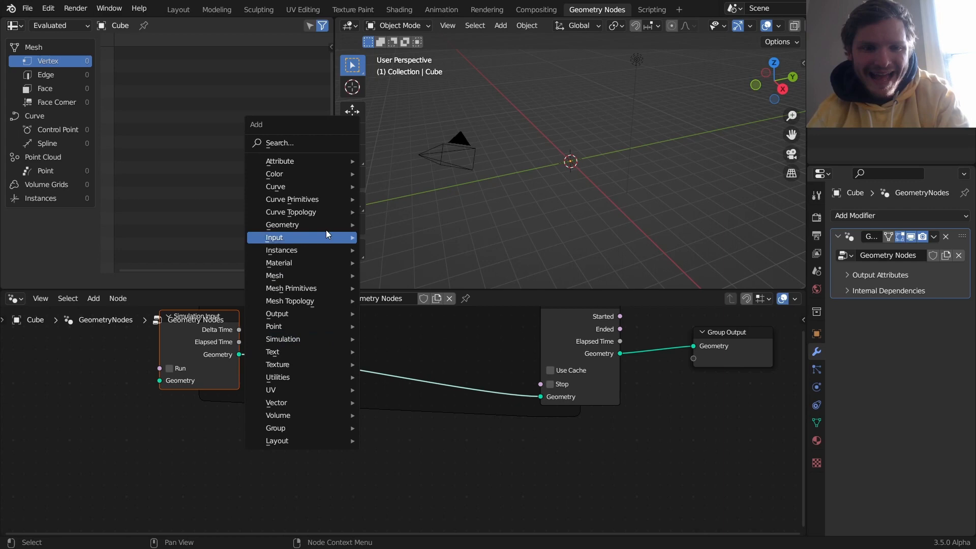
Add a Join Geometry node inside the simulation zone to merge the Points geometry each frame
type("jo")
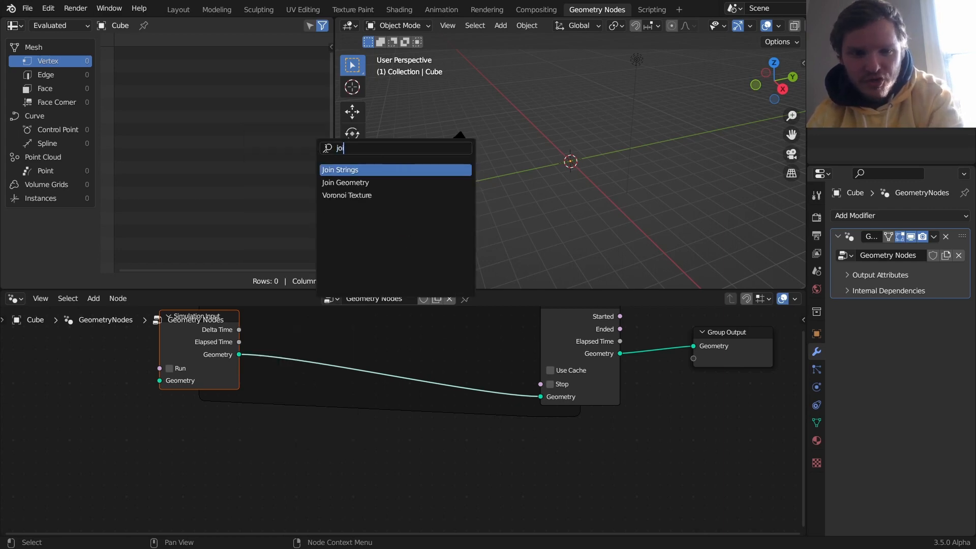
left_click(346, 182)
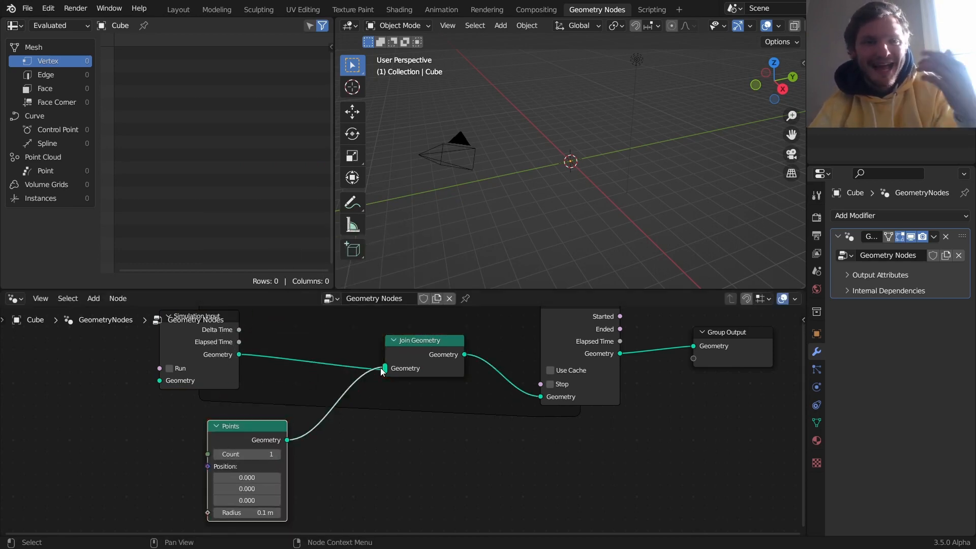
mouse_move(329, 420)
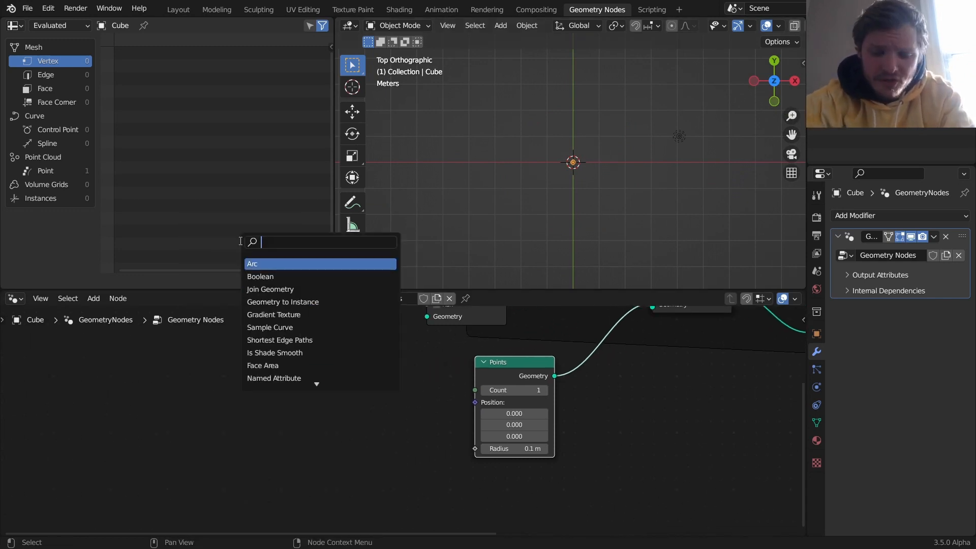
Add Sine and Cosine math nodes beside Points, fed by a Random Value 0 to 6.283
type("math")
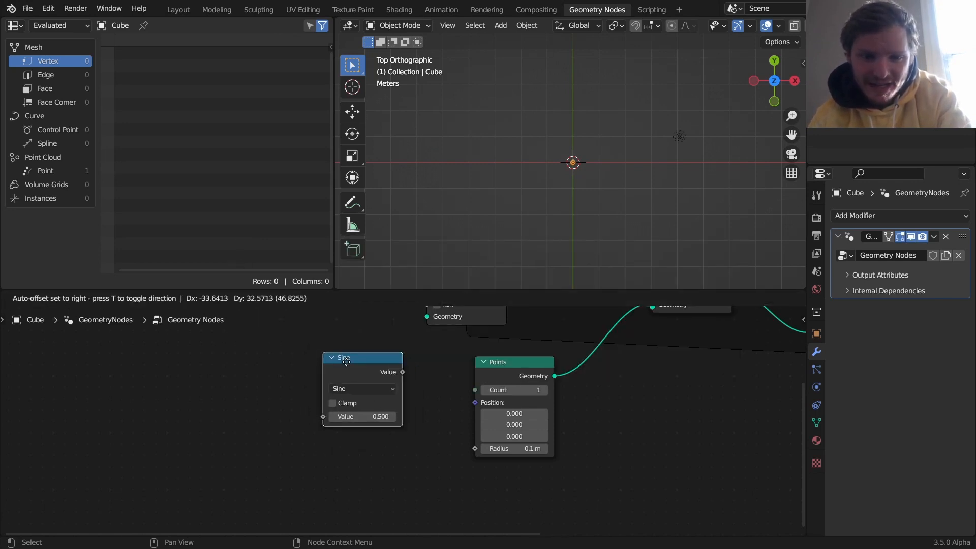
left_click(361, 388)
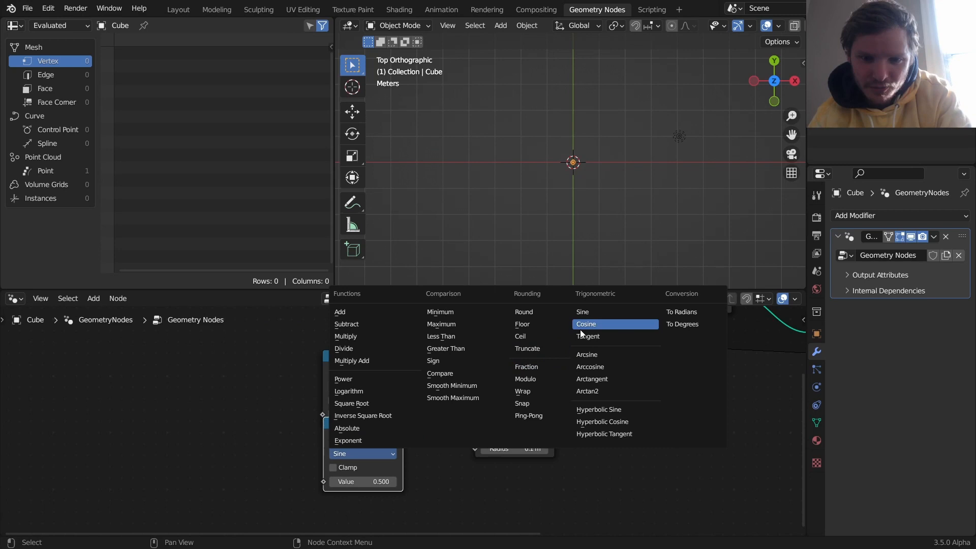
left_click(585, 323)
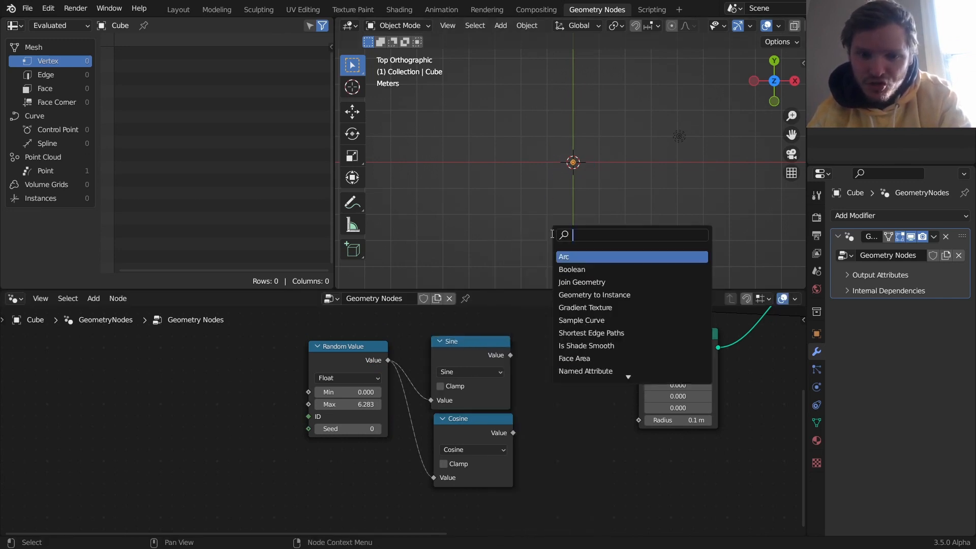
Combine sine and cosine into XYZ and scale the vector by a Random Value 0 to 1
type("combin")
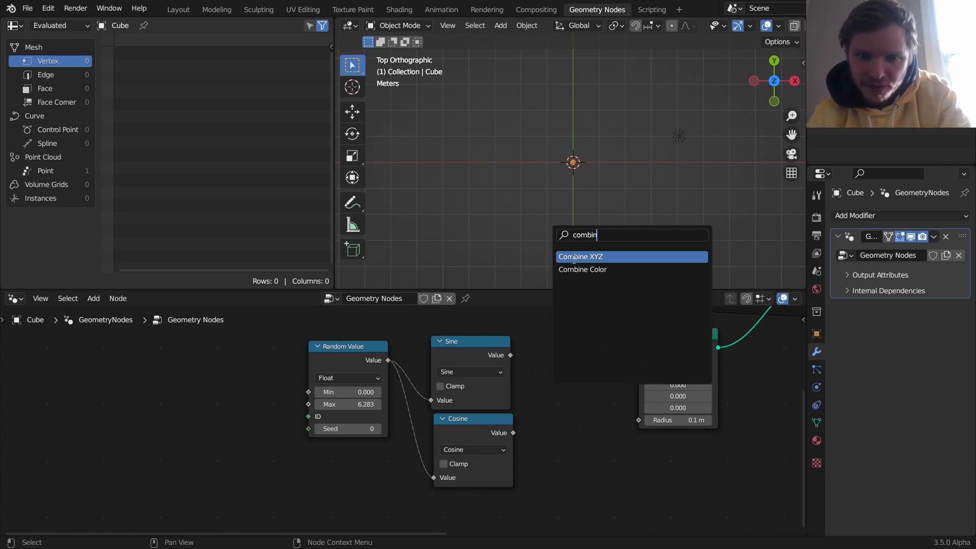
left_click(579, 256)
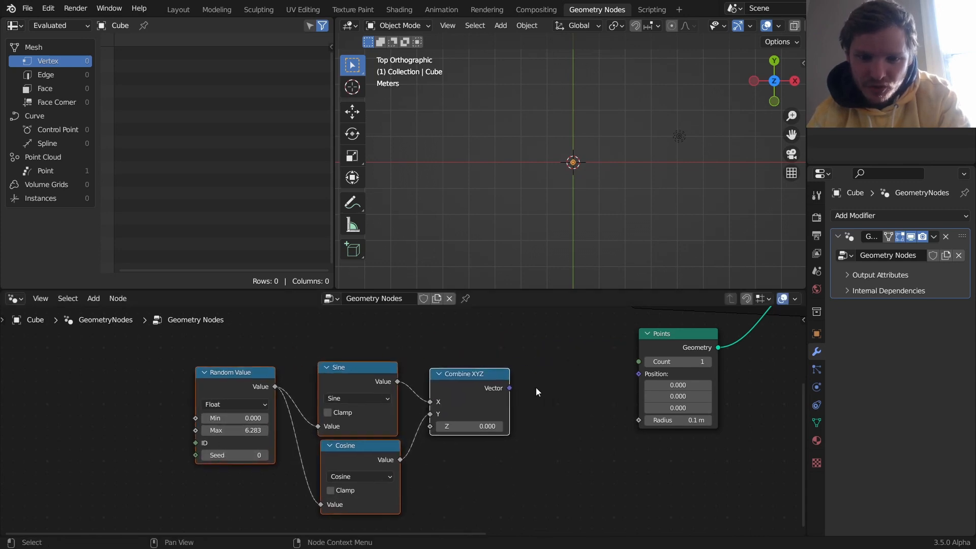
left_click(92, 298)
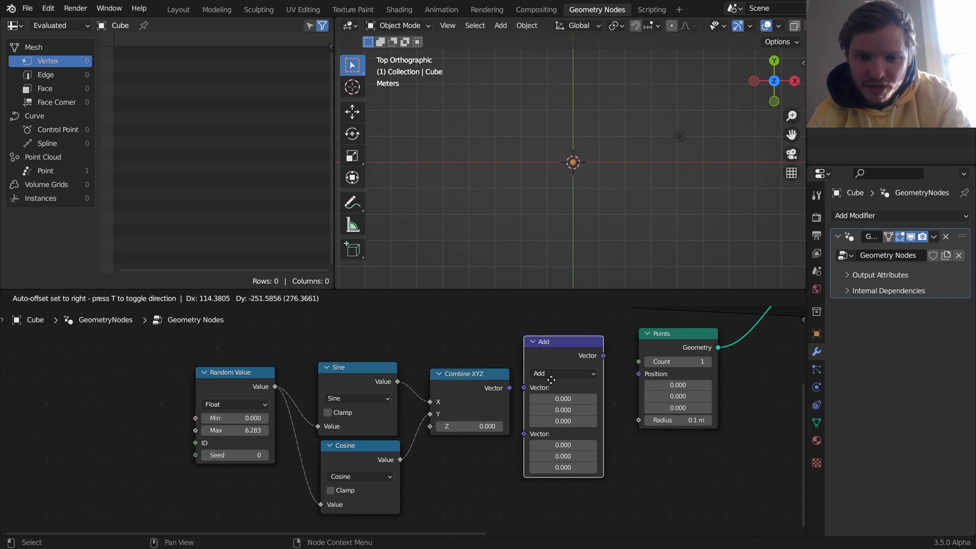
left_click(562, 373)
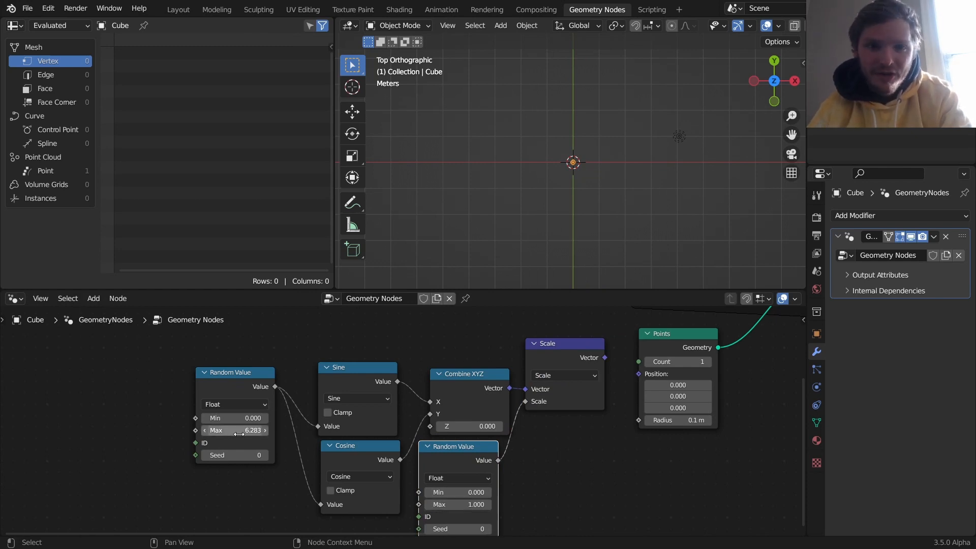
mouse_move(240, 431)
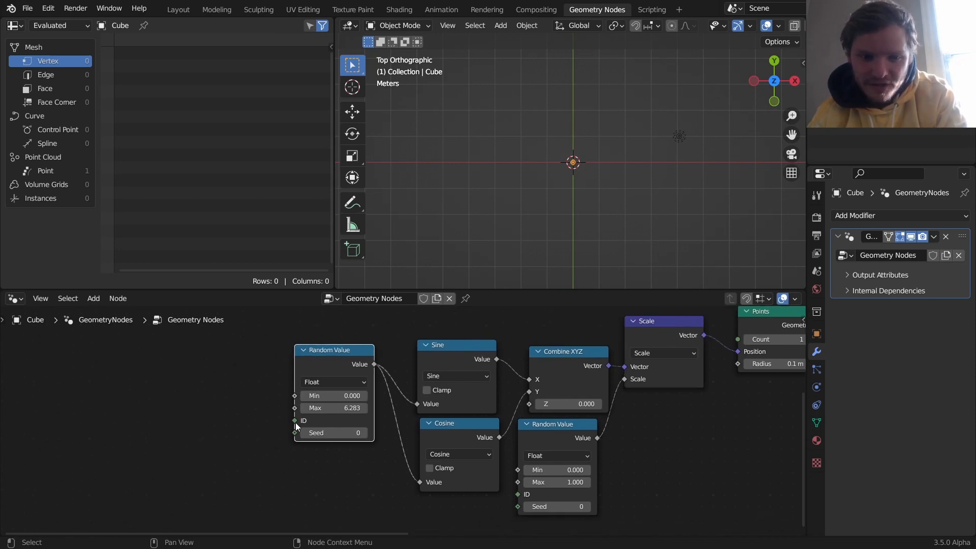
Seed both random values with Scene Time's frame, position Points from the scaled vector, and play
type("fra")
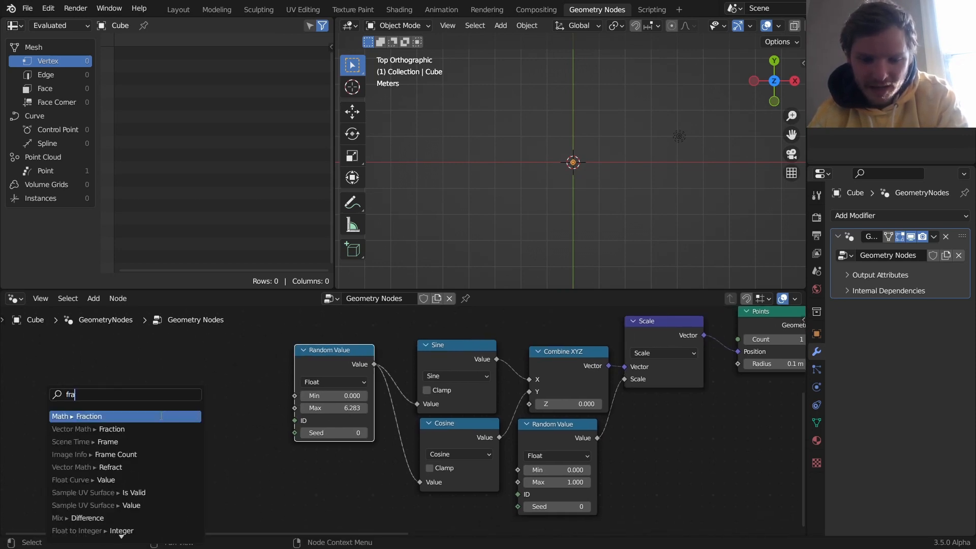
left_click(83, 441)
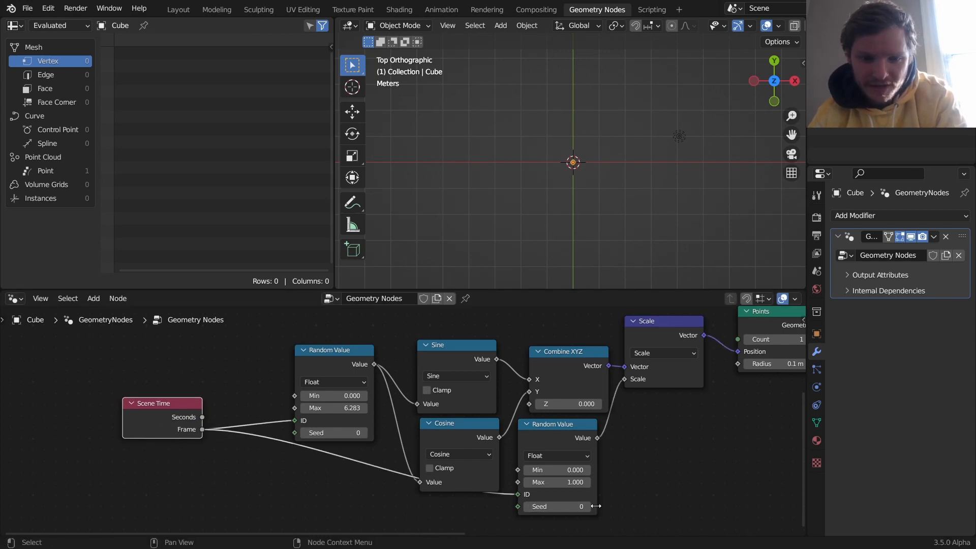
key("space")
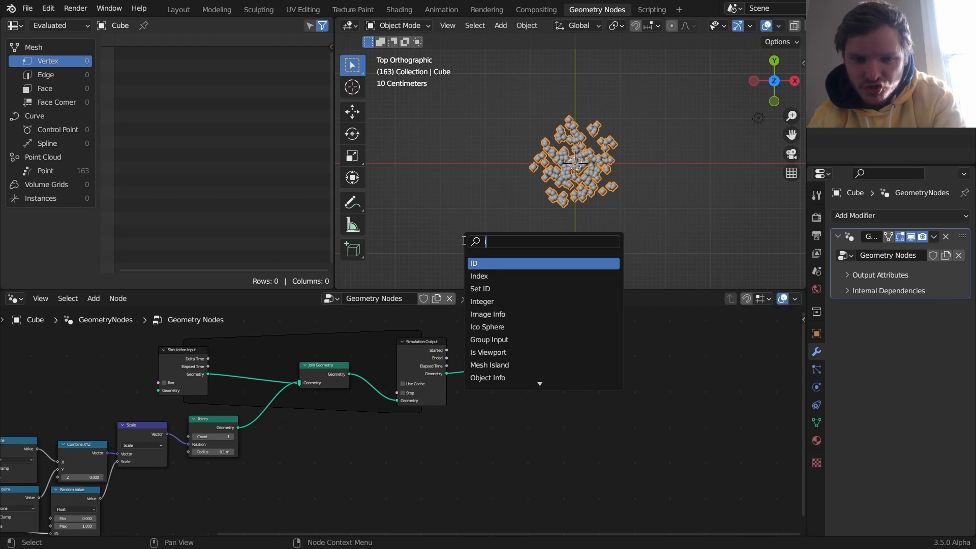
Instance a Mesh Circle on every simulated point after the Simulation Output and return to frame 1
type("instance")
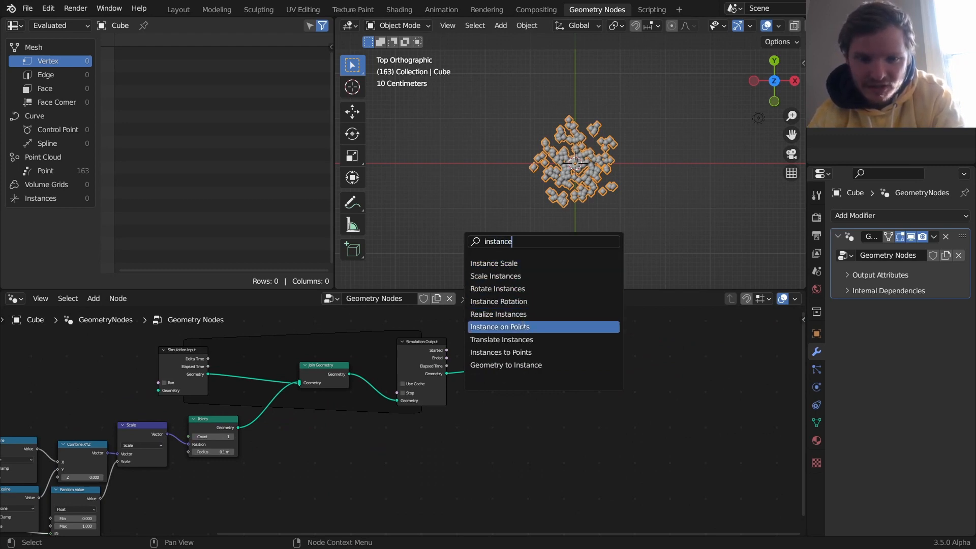
left_click(501, 326)
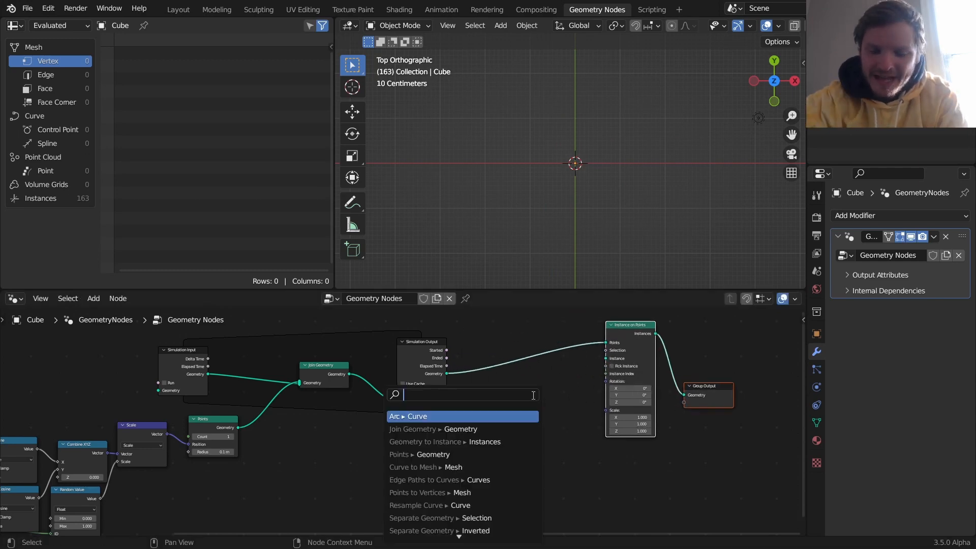
type("mesh cir")
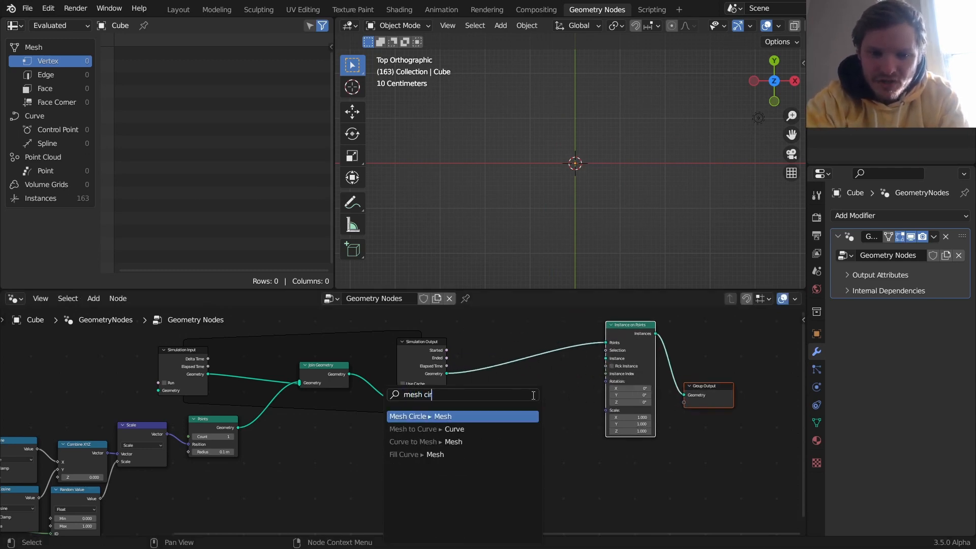
left_click(409, 415)
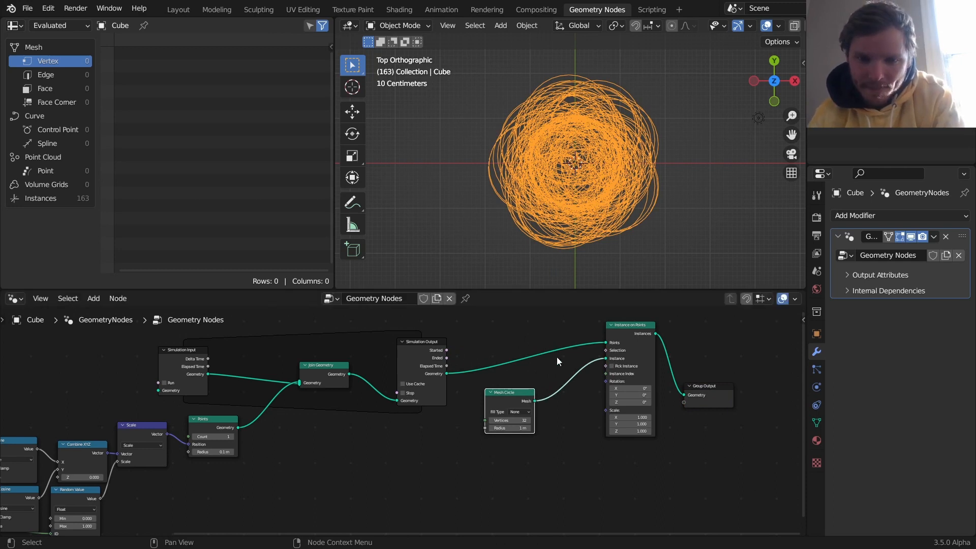
key("space")
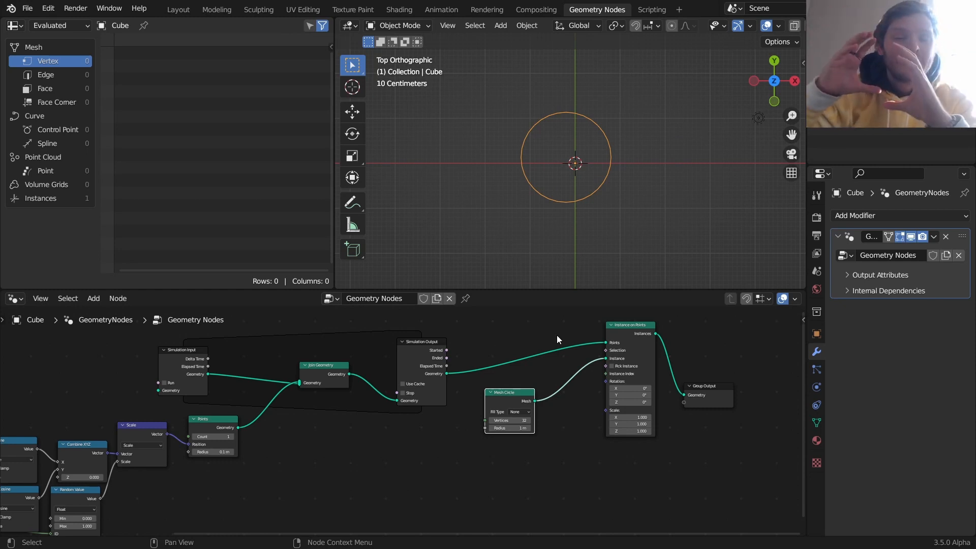
mouse_move(206, 408)
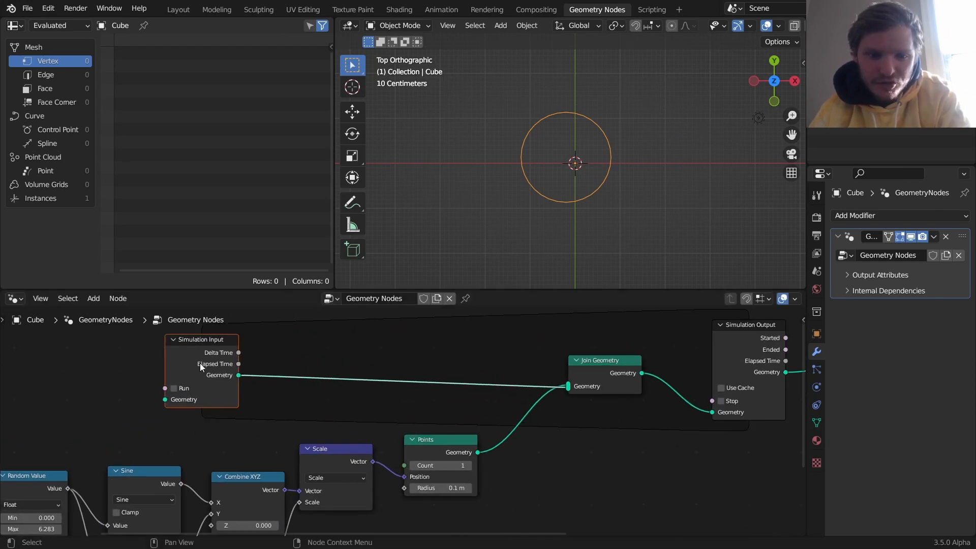
Add vector and float Capture Attribute nodes after Simulation Input, plus a Position node
type("ca")
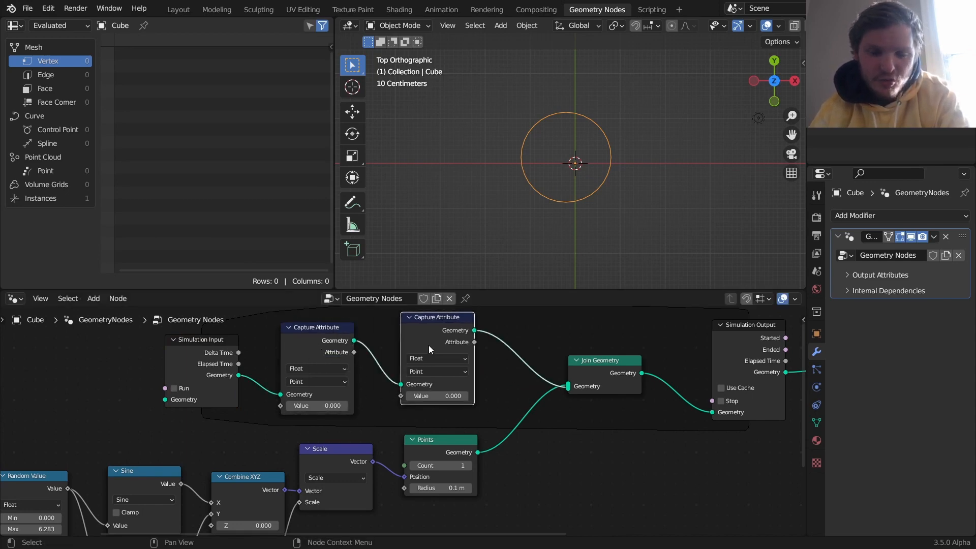
mouse_move(324, 360)
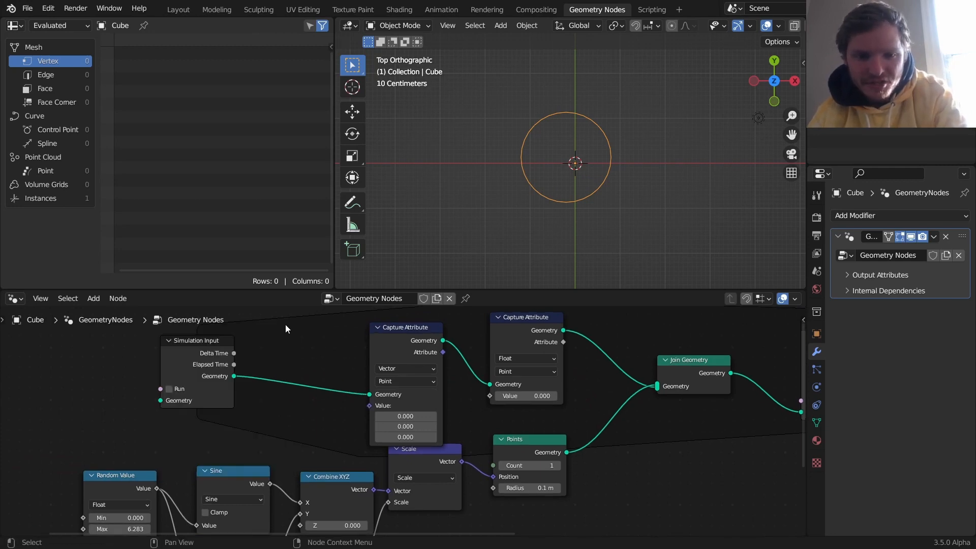
type("p")
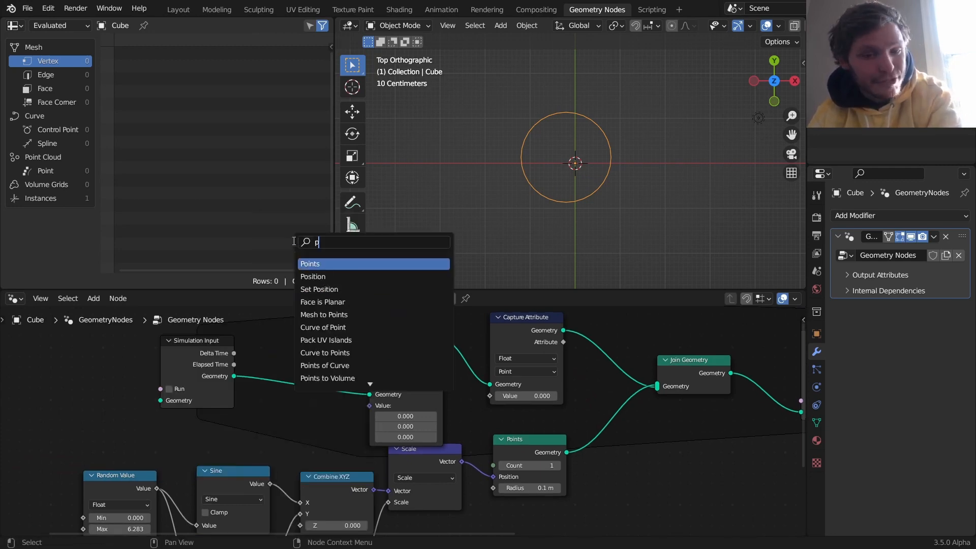
left_click(312, 277)
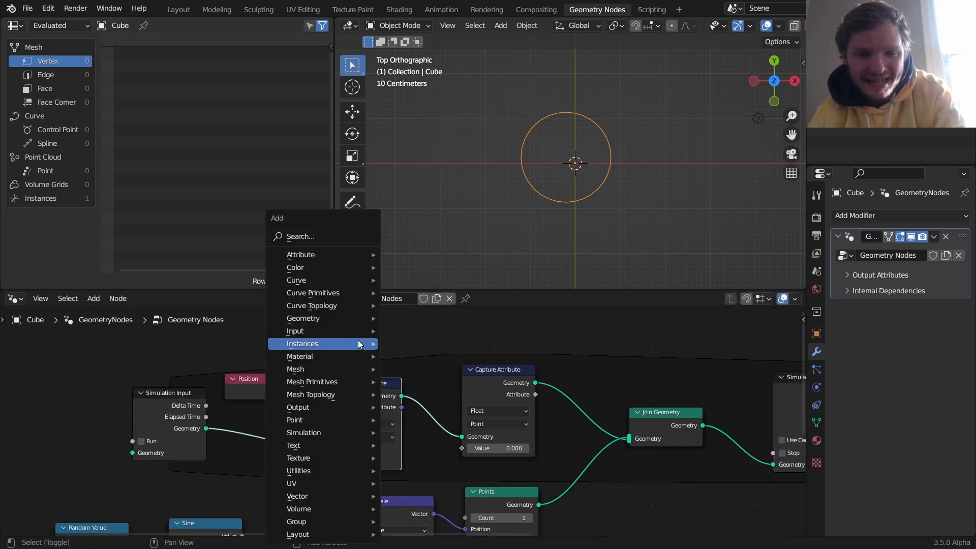
Add a Radius input node feeding the float Capture Attribute's Value
left_click(301, 344)
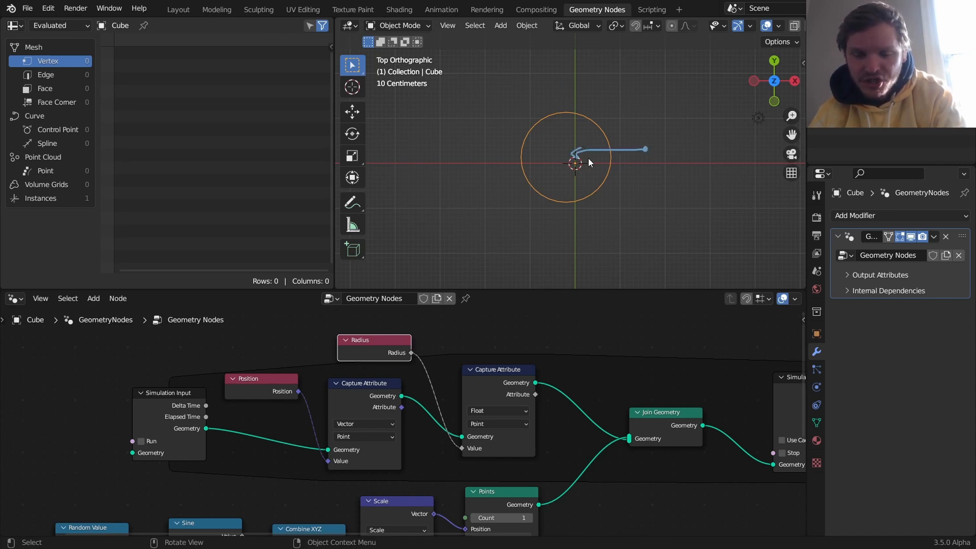
mouse_move(616, 156)
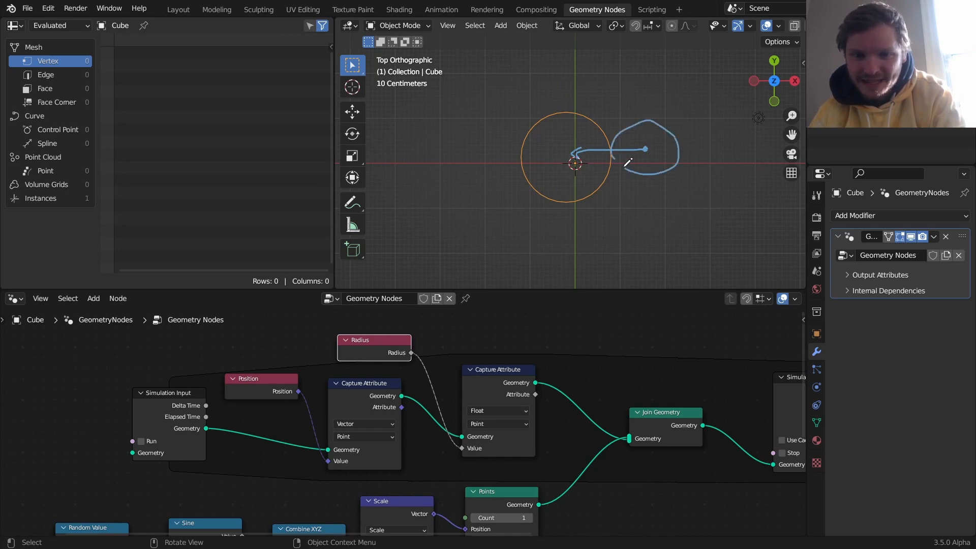
mouse_move(616, 162)
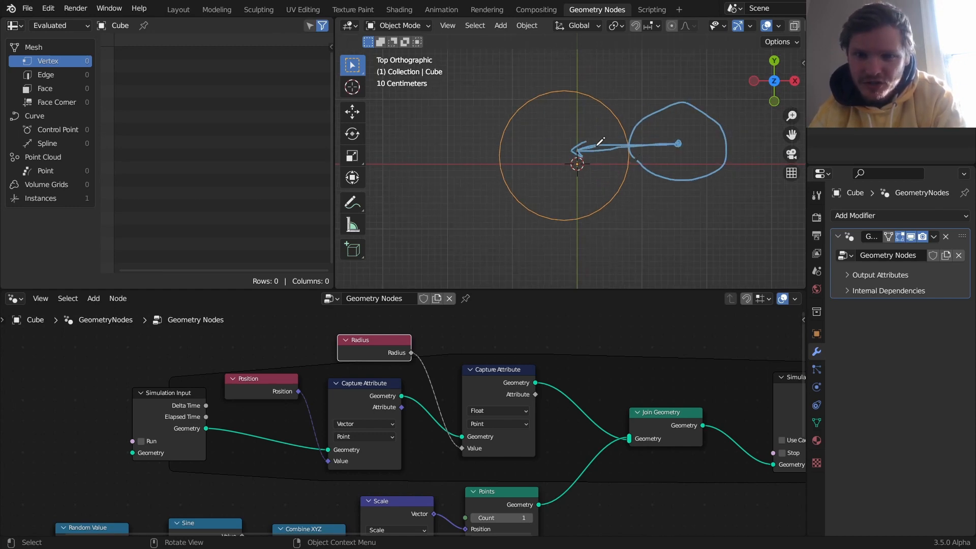
mouse_move(633, 139)
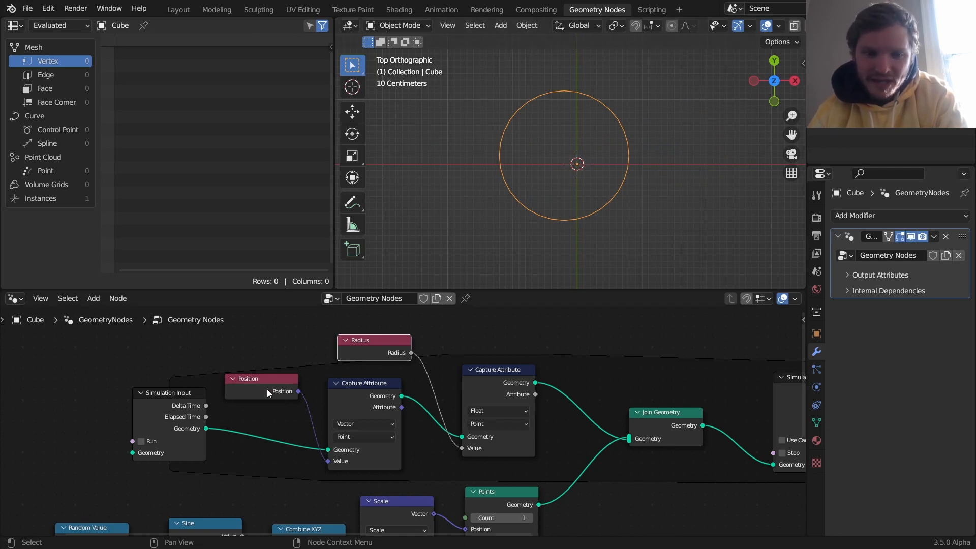
Measure Distance between captured positions and Subtract the captured radius from it
left_click(92, 298)
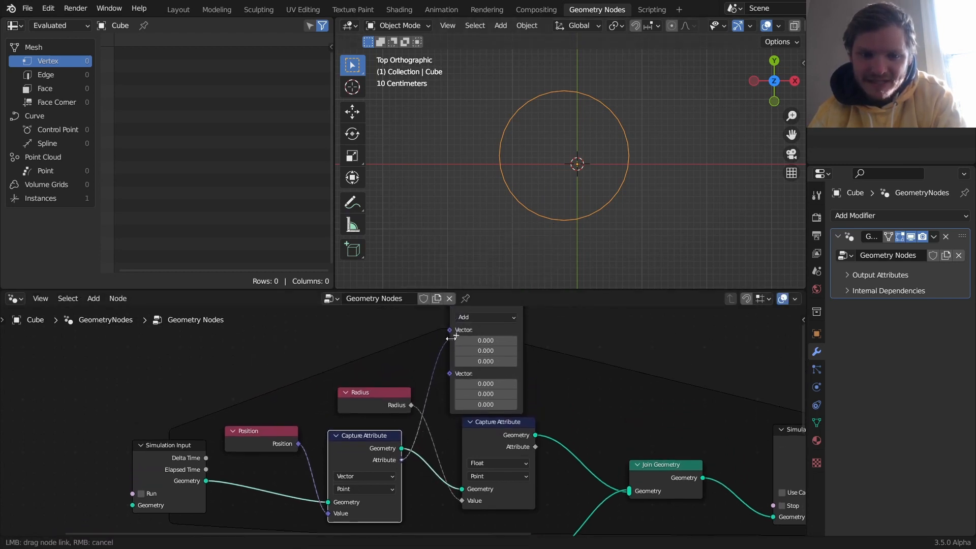
left_click(486, 317)
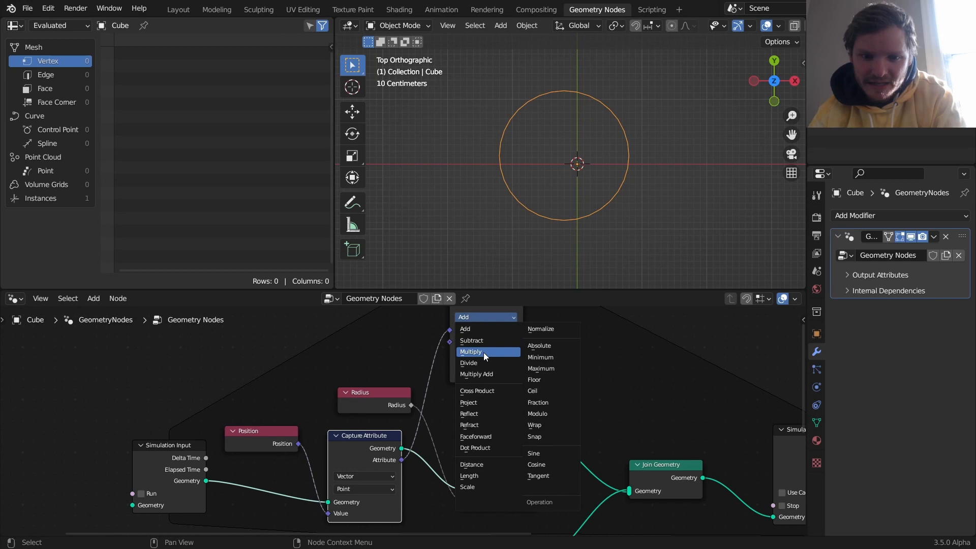
mouse_move(477, 464)
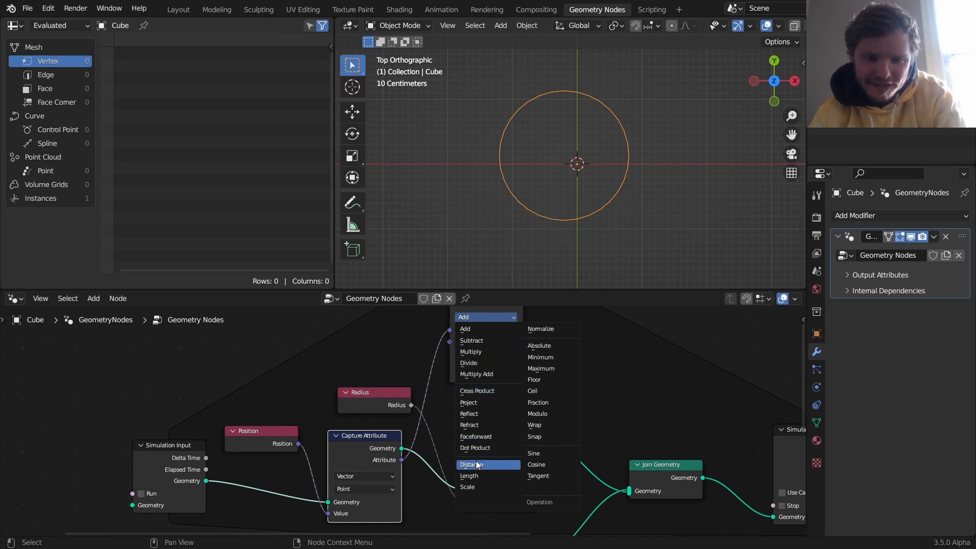
left_click(471, 465)
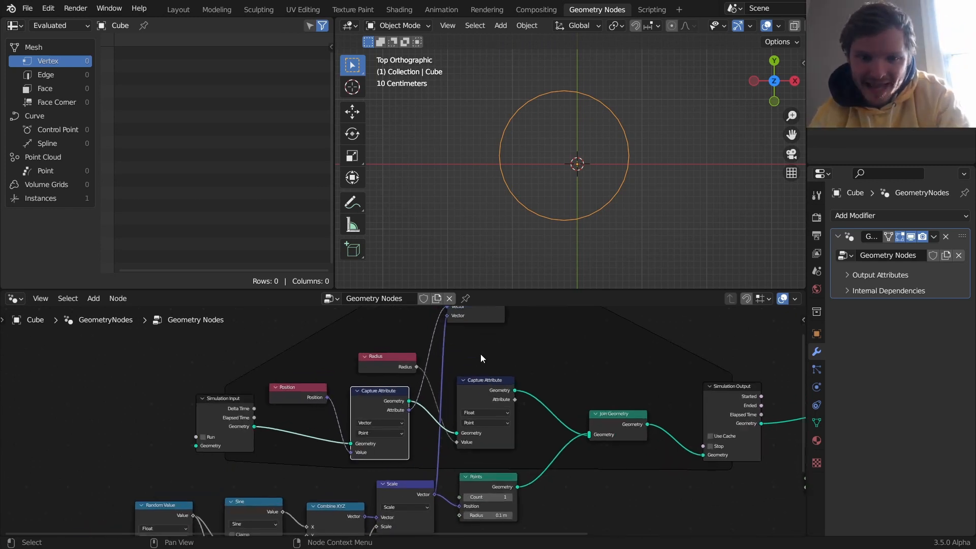
type("m")
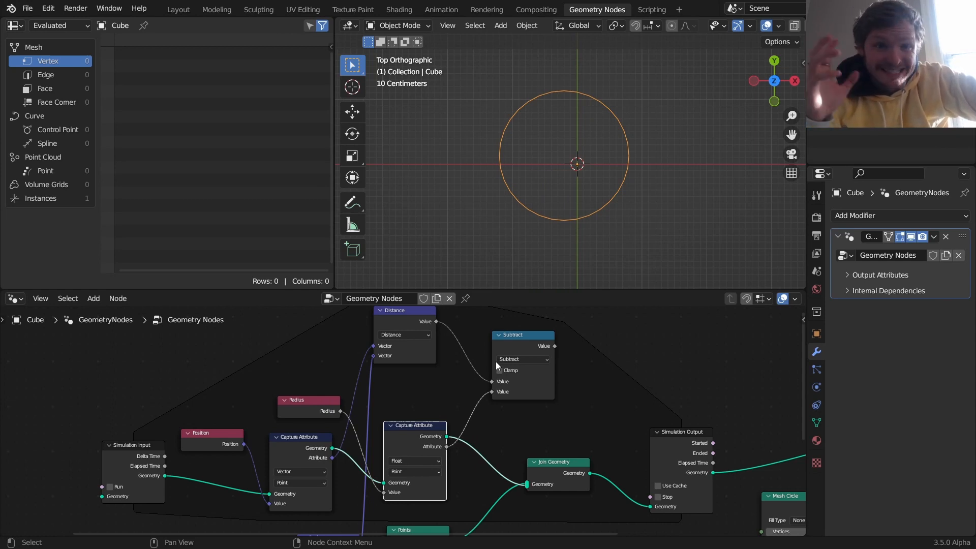
mouse_move(478, 363)
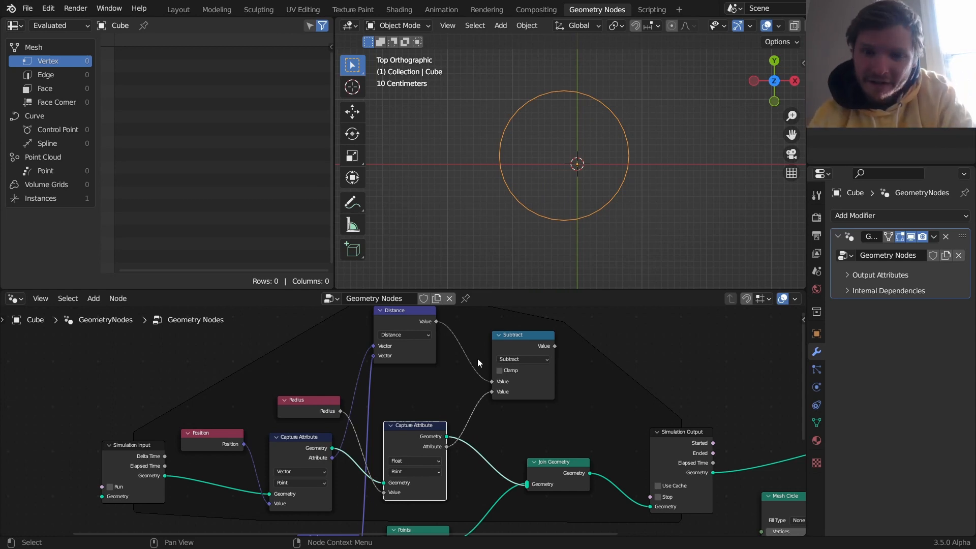
mouse_move(592, 135)
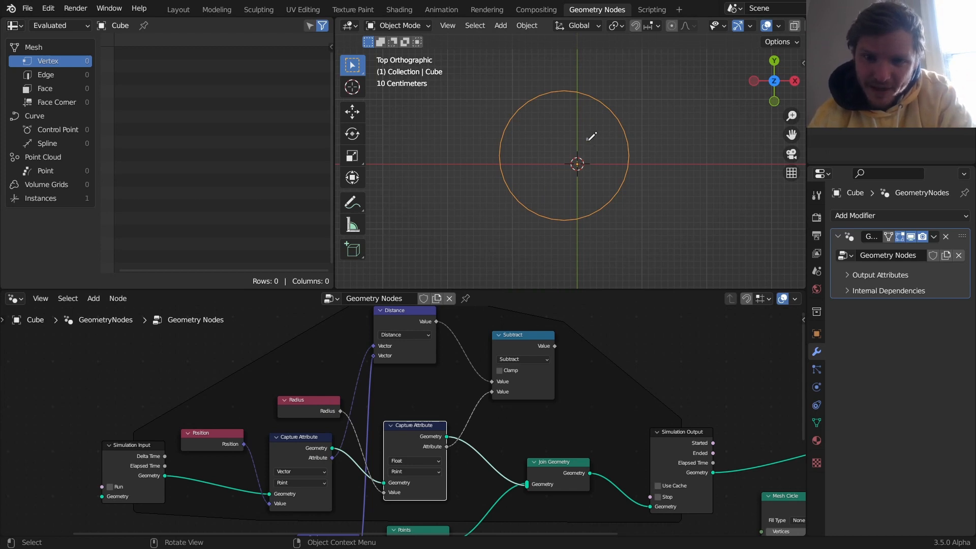
mouse_move(560, 165)
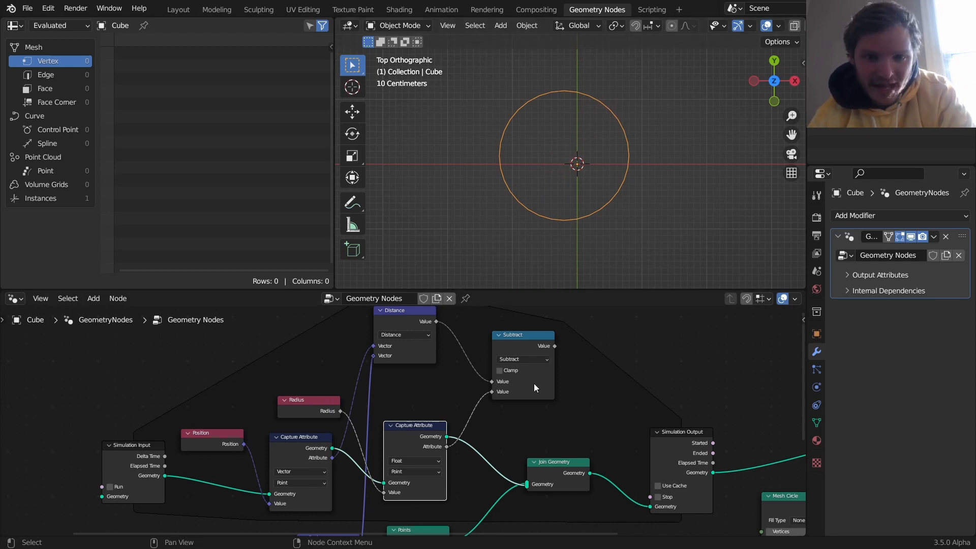
left_click(498, 370)
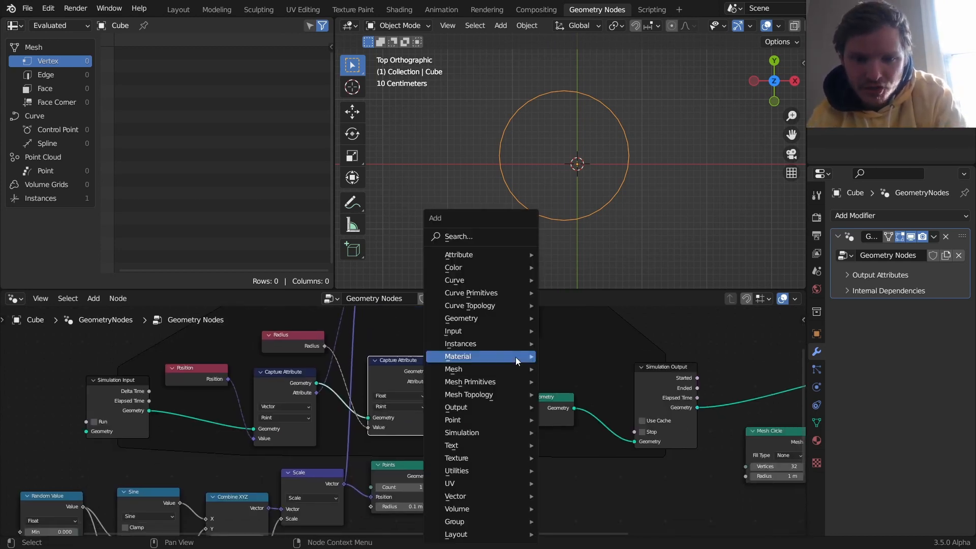
Insert Set Point Radius between Points and Join Geometry and play the simulation
type("set")
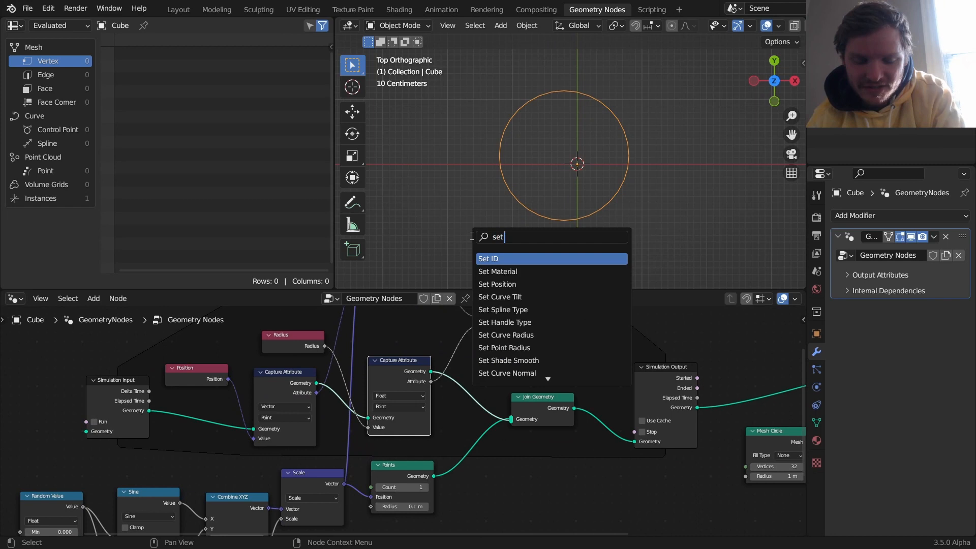
left_click(489, 258)
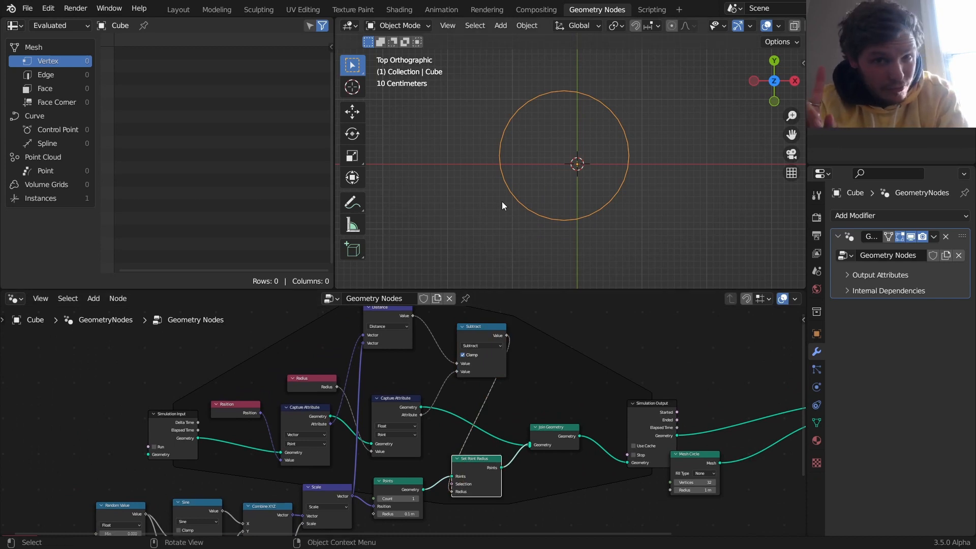
key("space")
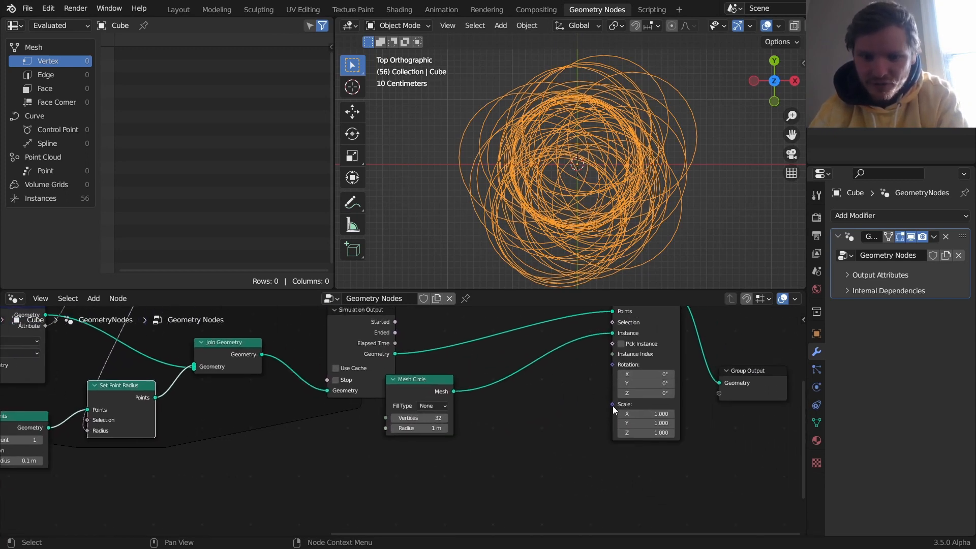
Add a Radius node and wire it into the Scale of Instance on Points
type("radi")
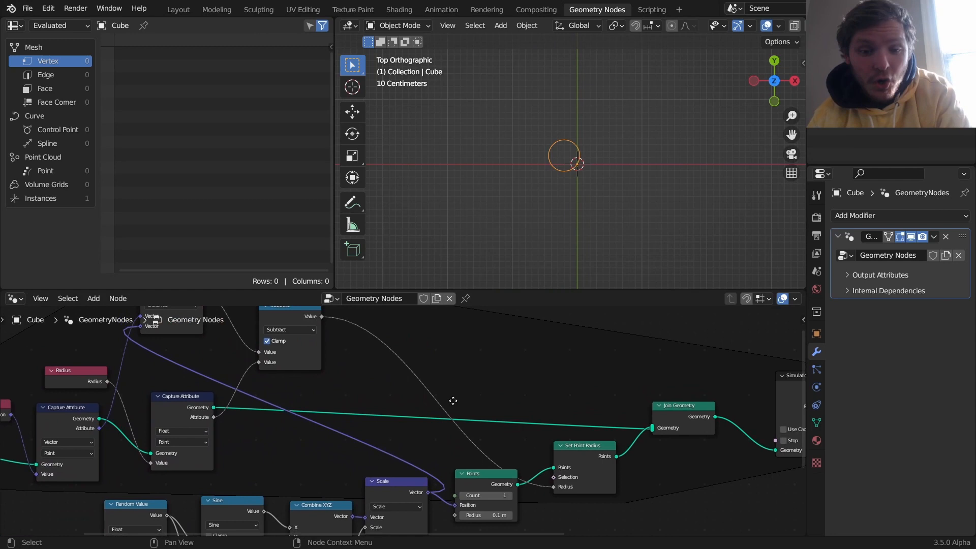
Drive spawned radius with Random Value and Scene Time, then go to Output Properties
type("s")
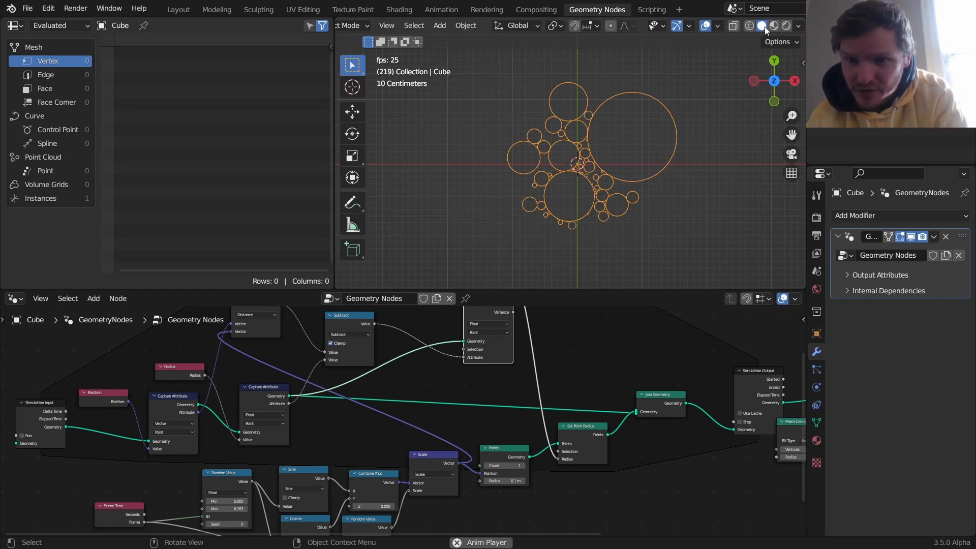
left_click(747, 25)
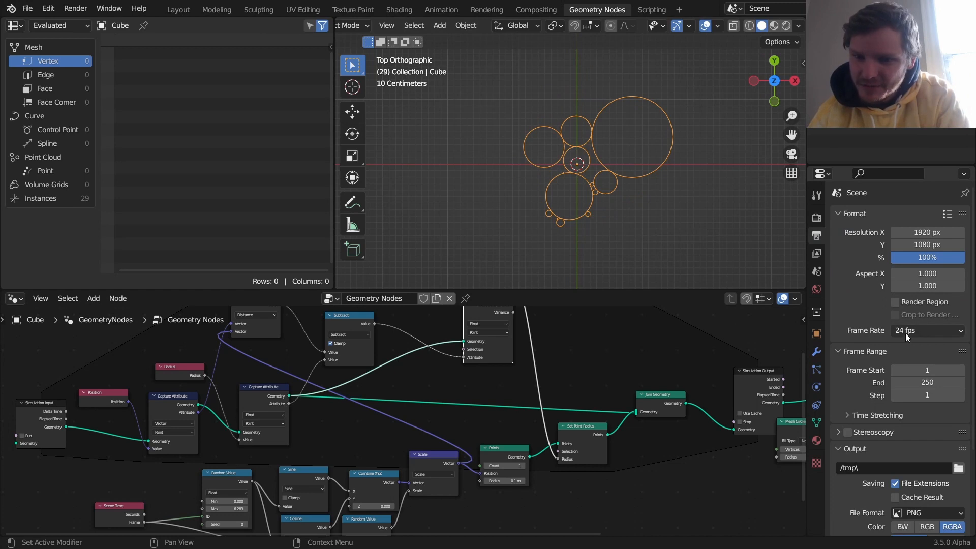
Choose a Custom frame rate of 500 fps and start changing the split area's editor type
left_click(927, 331)
type("500")
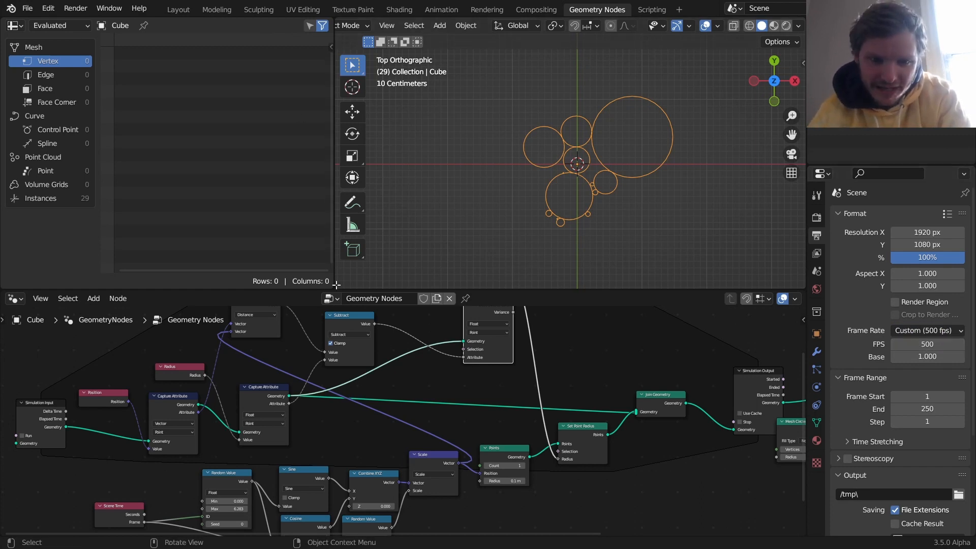
left_click(350, 251)
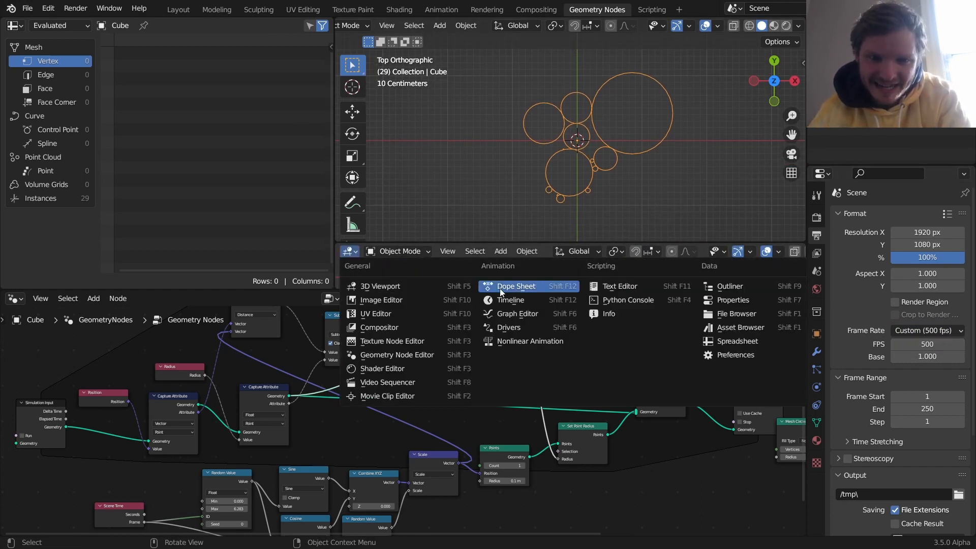
Show the Timeline, set End to 1000 and play then pause the packing simulation
left_click(517, 286)
type("100")
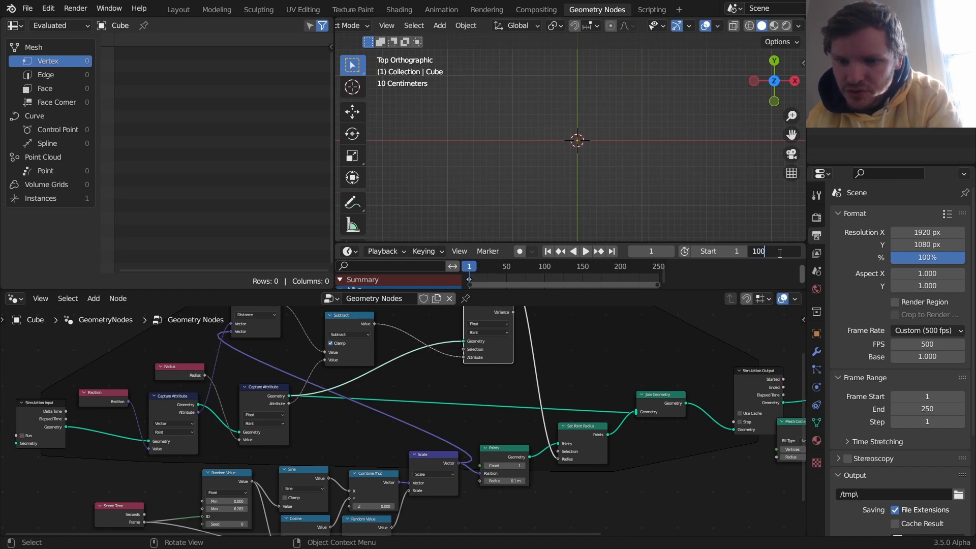
left_click(583, 251)
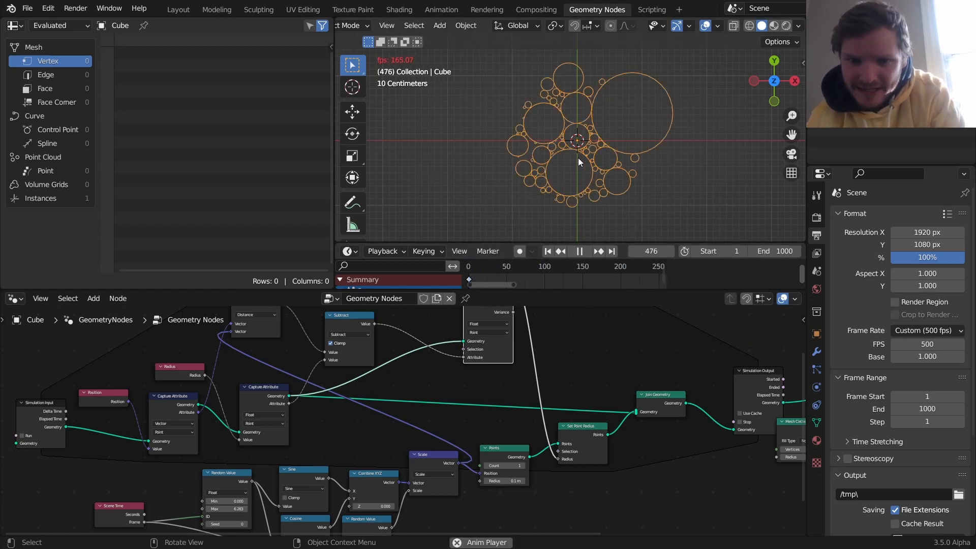
left_click(579, 251)
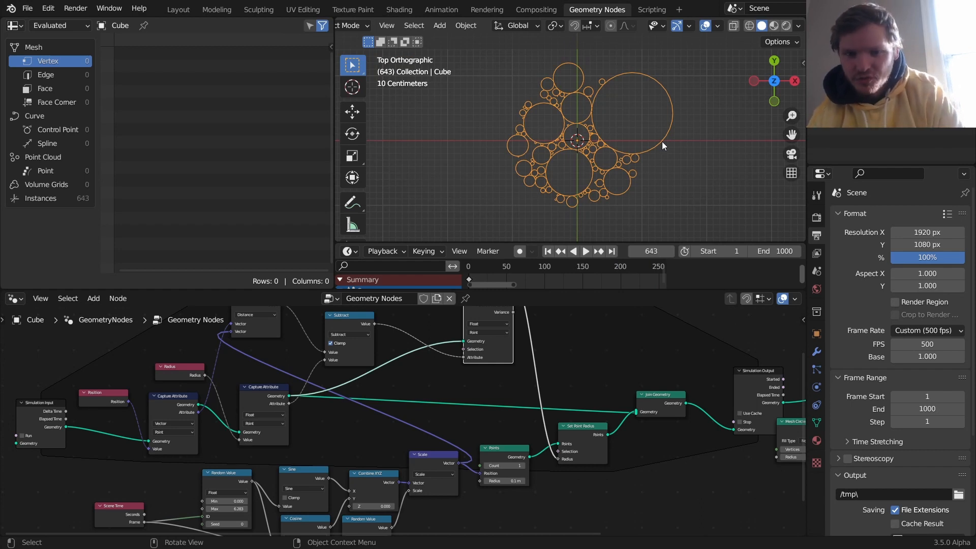
mouse_move(658, 228)
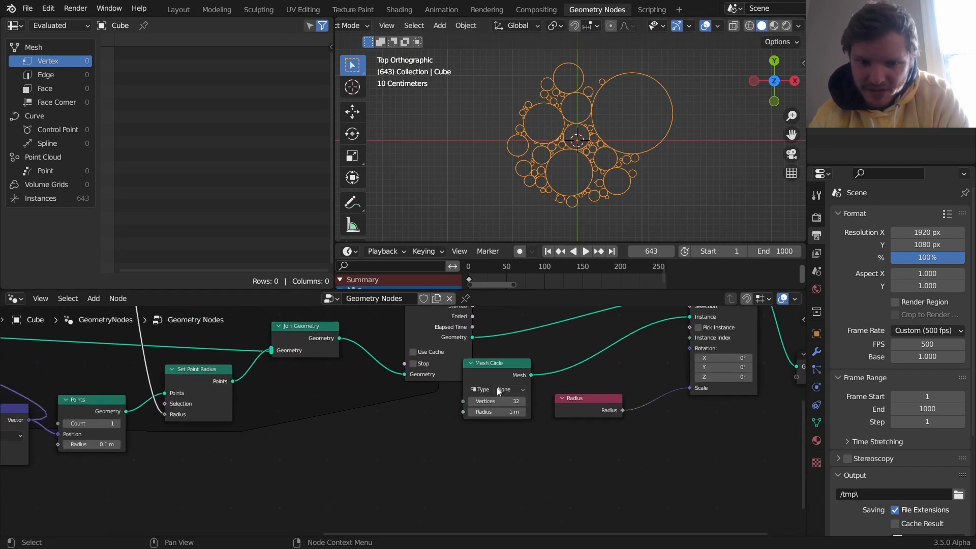
Set the Mesh Circle Fill Type to N-Gon so circles are solid
left_click(509, 390)
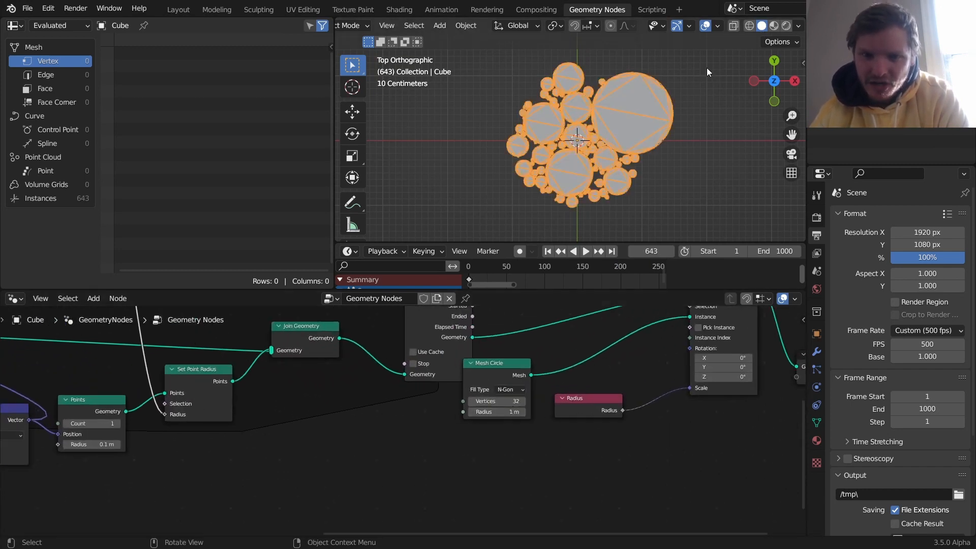